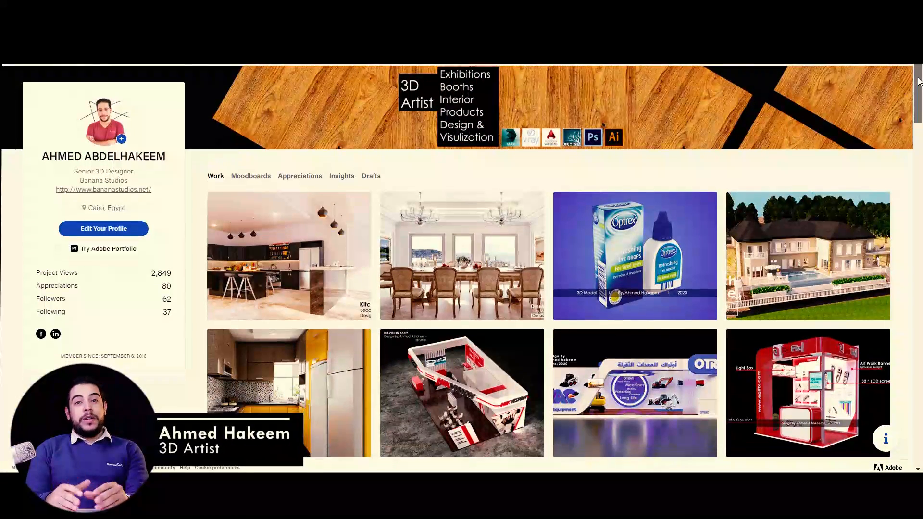
- Add a Cloth modifier to Box001, set it as a Cloth object, and run Simulate Local
{"action": "scroll", "scroll_direction": "down", "scroll_amount": 3}
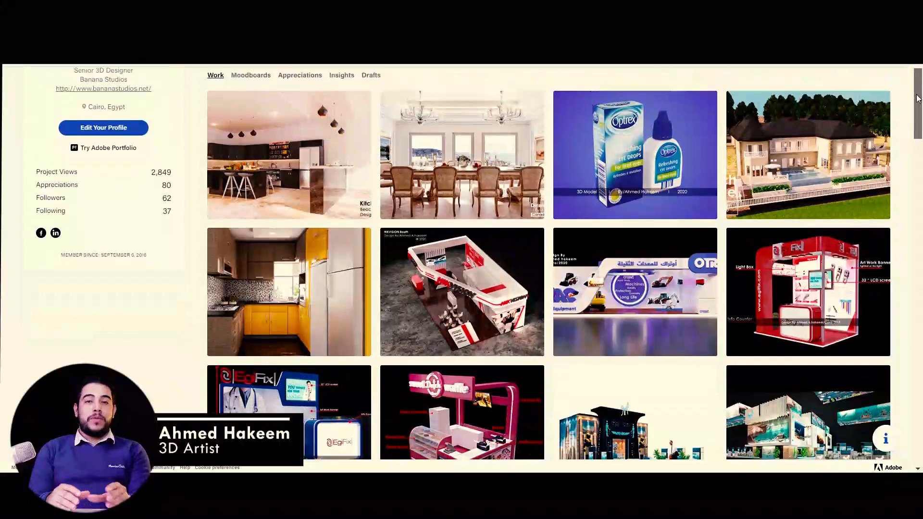
{"action": "scroll", "scroll_direction": "down", "scroll_amount": 3}
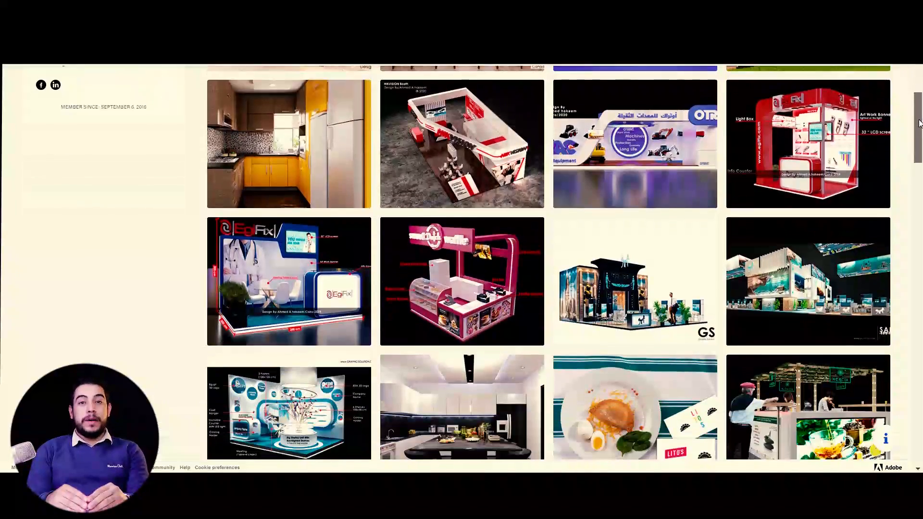
{"action": "scroll", "scroll_direction": "down", "scroll_amount": 3}
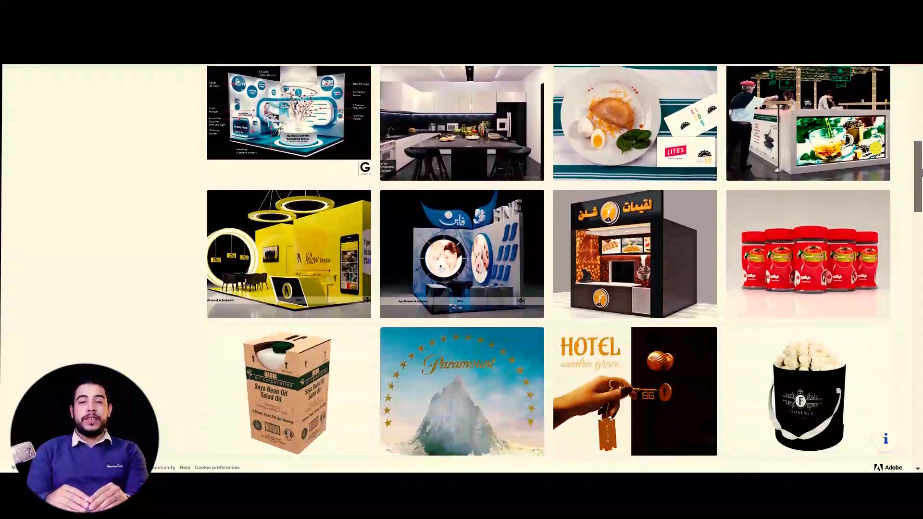
{"action": "scroll", "scroll_direction": "down", "scroll_amount": 3}
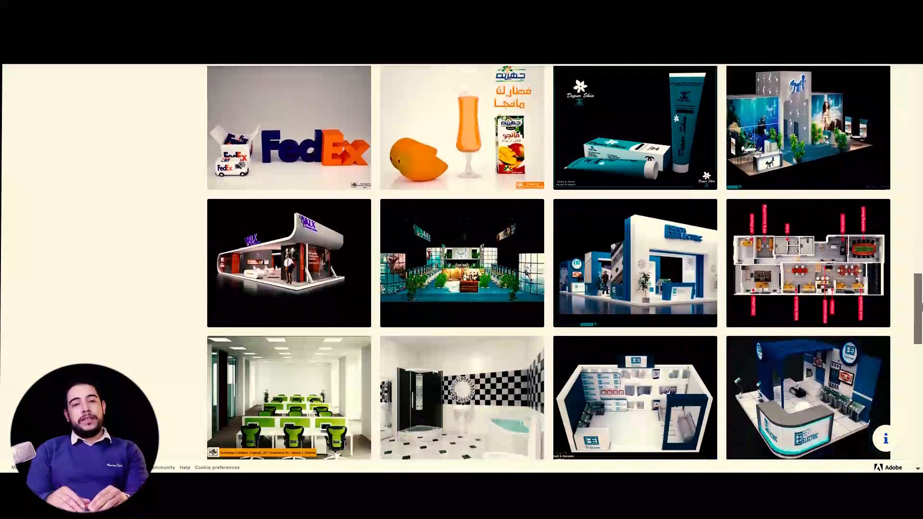
{"action": "scroll", "scroll_direction": "down", "scroll_amount": 3}
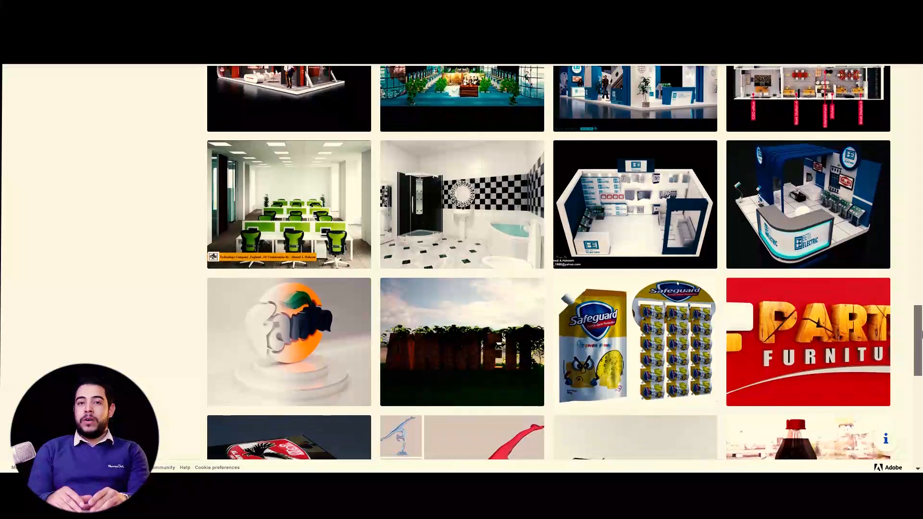
{"action": "scroll", "scroll_direction": "down", "scroll_amount": 3}
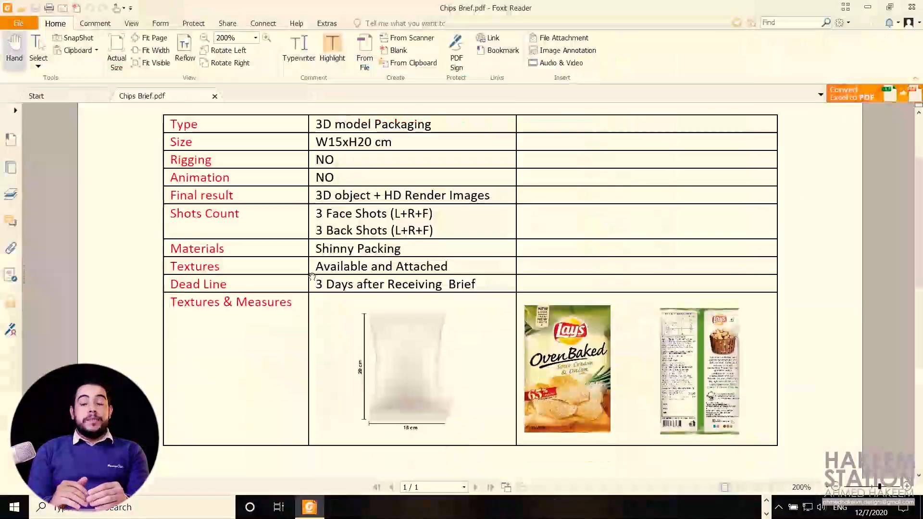
{"action": "left_click", "coordinate": [349, 506]}
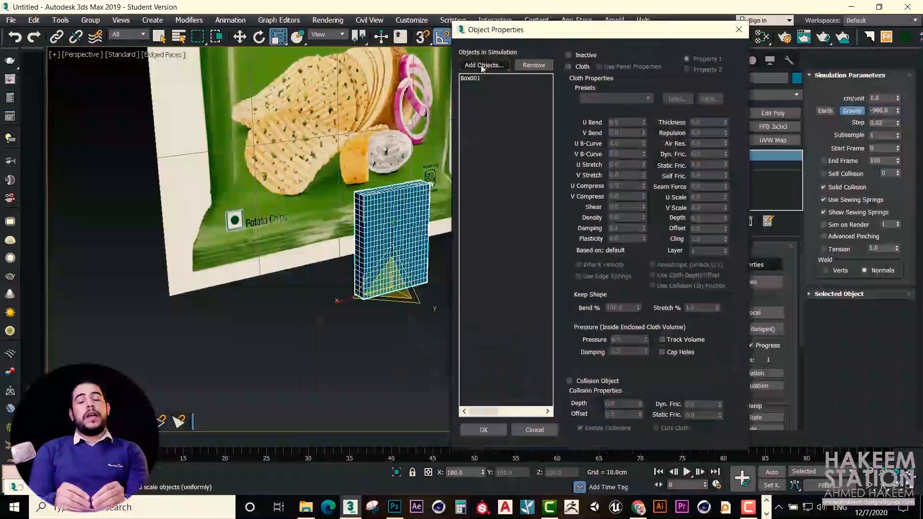
{"action": "left_click", "coordinate": [482, 430]}
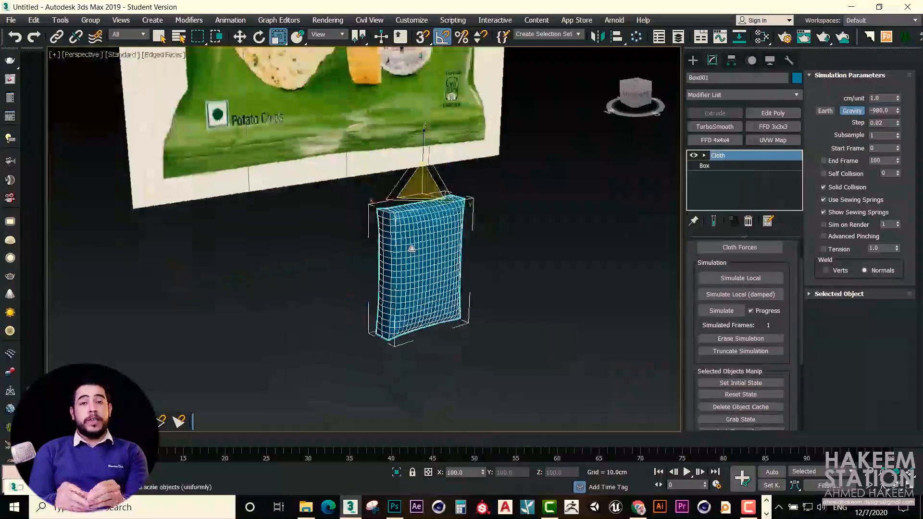
{"action": "left_click", "coordinate": [739, 328]}
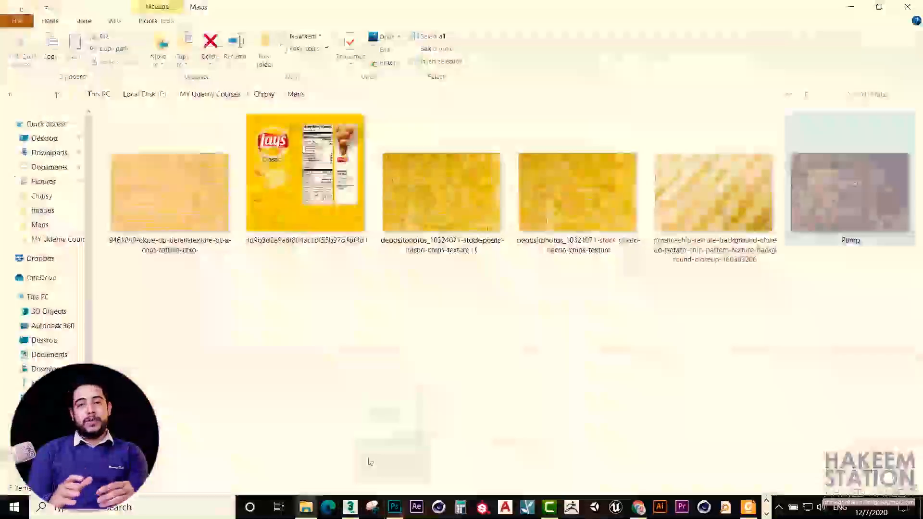
{"action": "left_click", "coordinate": [350, 506]}
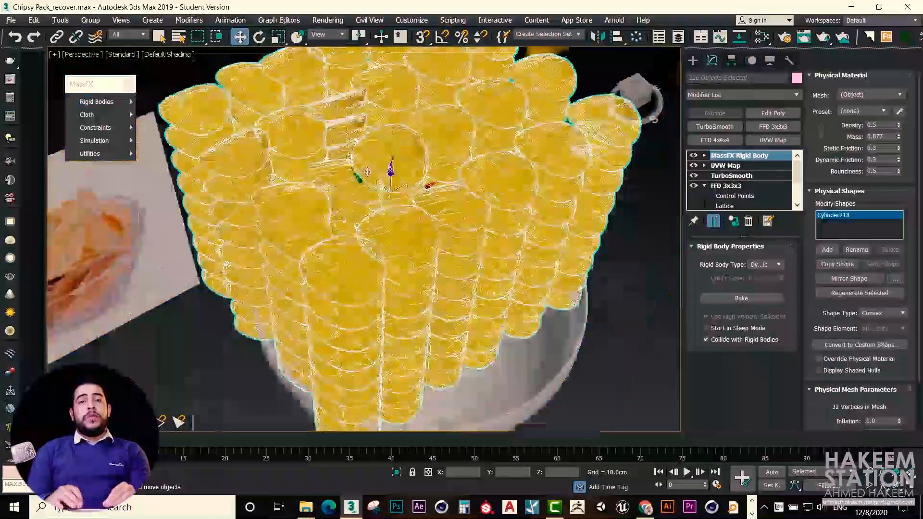
- Play the MassFX simulation so the yellow chips fall into the white bowl
{"action": "left_click", "coordinate": [93, 140]}
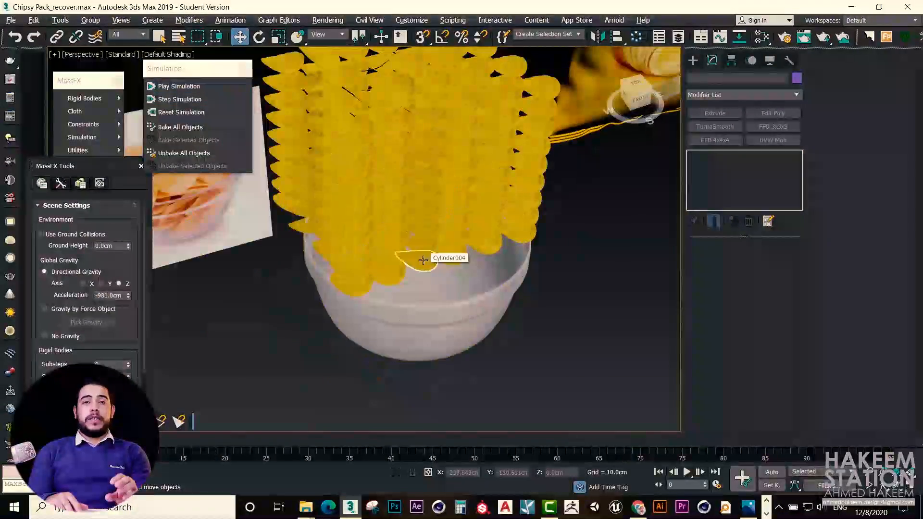
{"action": "left_click", "coordinate": [178, 86]}
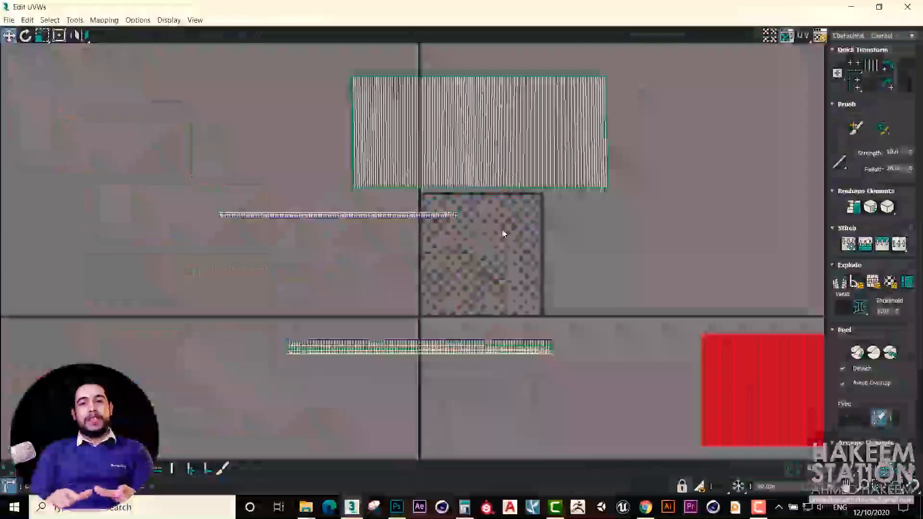
- Arrange and scale the UV islands over the checker texture space in Edit UVWs
{"action": "left_click", "coordinate": [396, 506]}
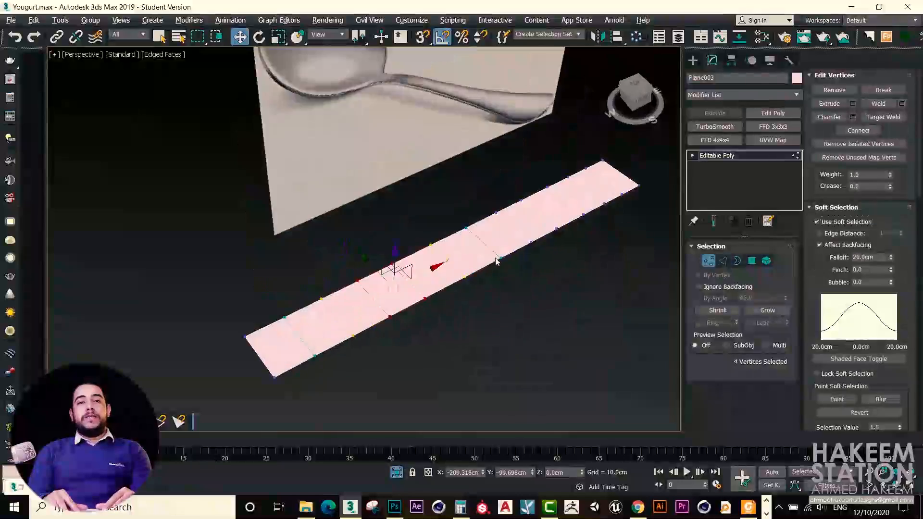
- Reshape the lid strip vertices, then generate and save wood texture maps in CrazyBump
{"action": "left_click", "coordinate": [723, 260]}
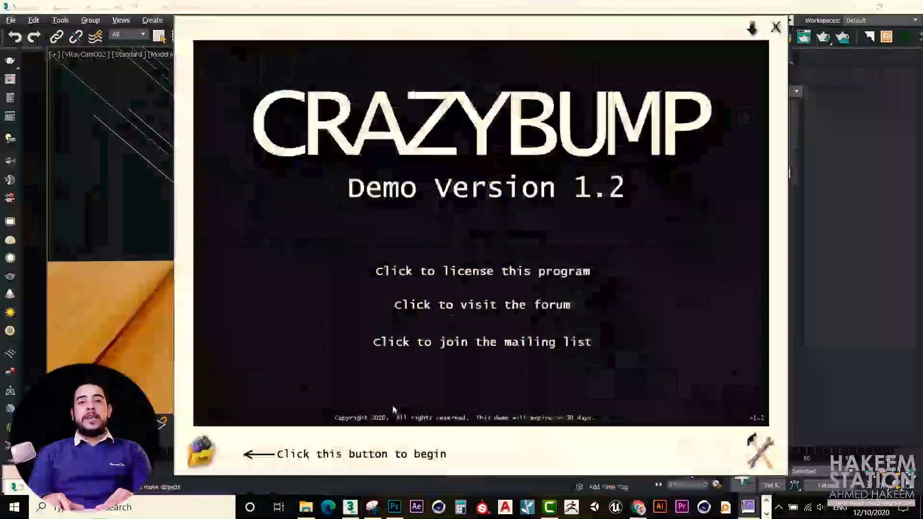
{"action": "left_click", "coordinate": [202, 451]}
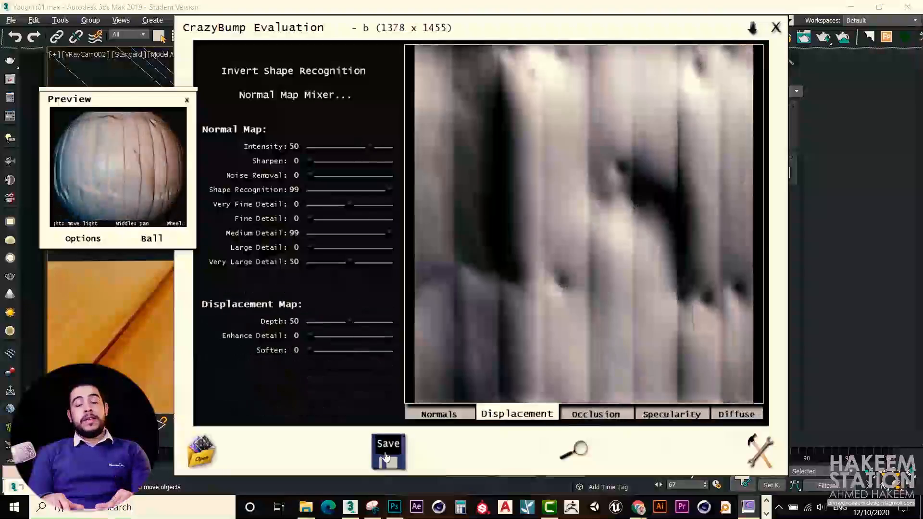
{"action": "left_click", "coordinate": [387, 450]}
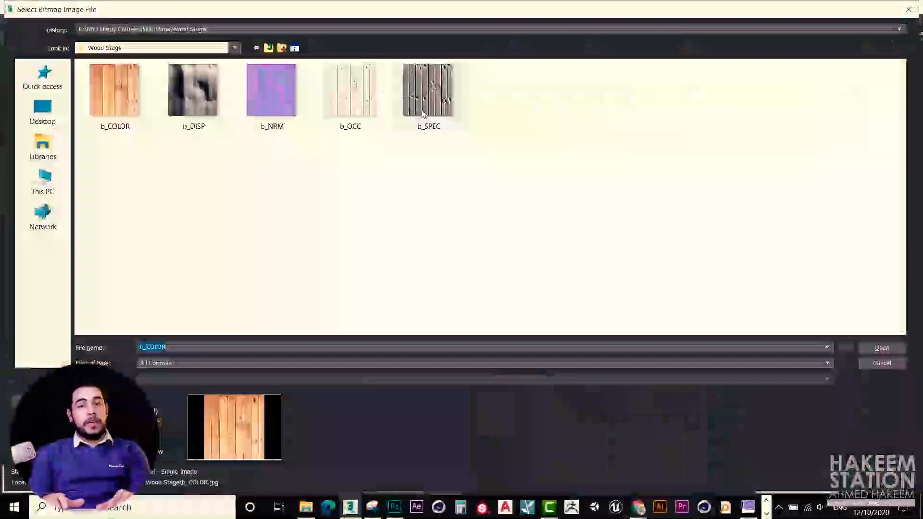
- Open b_COLOR from the Wood Stage folder as the bitmap texture
{"action": "left_click", "coordinate": [880, 348]}
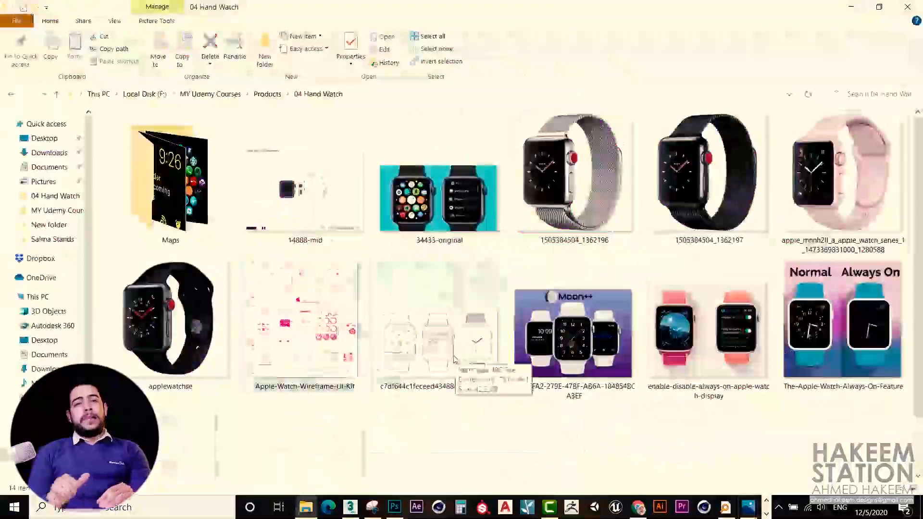
- Open an Apple Watch reference image from the 04 Hand Watch folder
{"action": "double_click", "coordinate": [304, 189]}
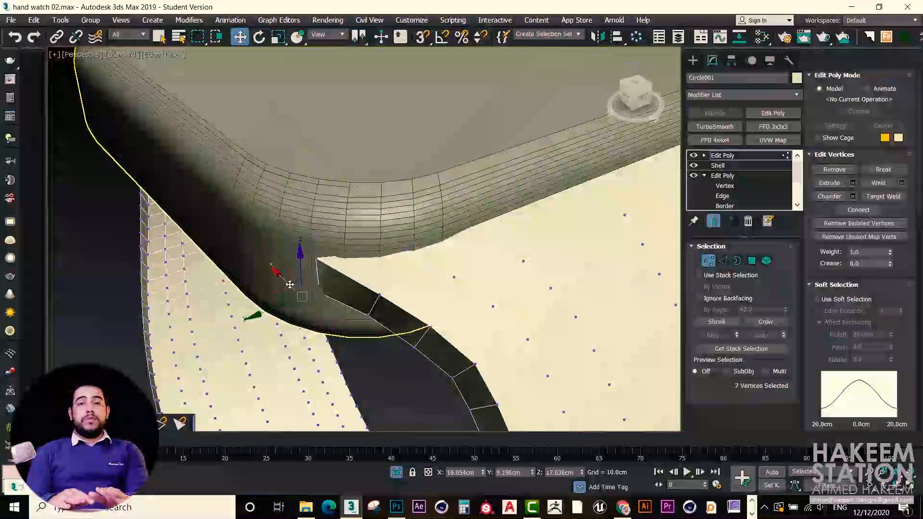
- Move the watch body's edge vertices to follow the yellow outline
{"action": "left_click", "coordinate": [726, 205]}
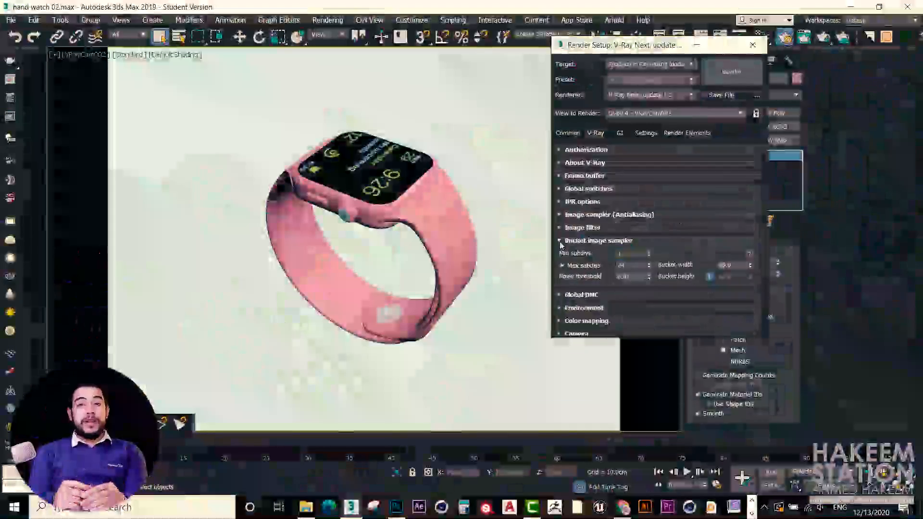
- Render the pink watch with V-Ray from Render Setup
{"action": "left_click", "coordinate": [731, 71]}
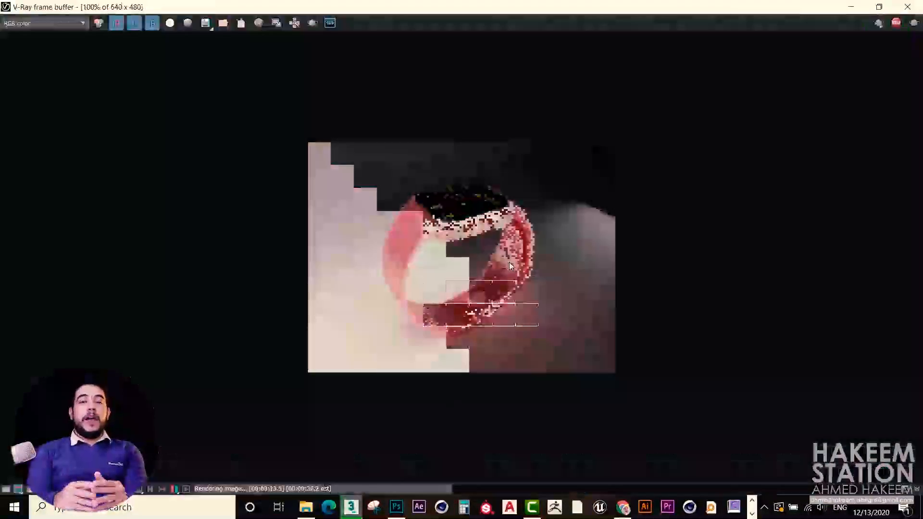